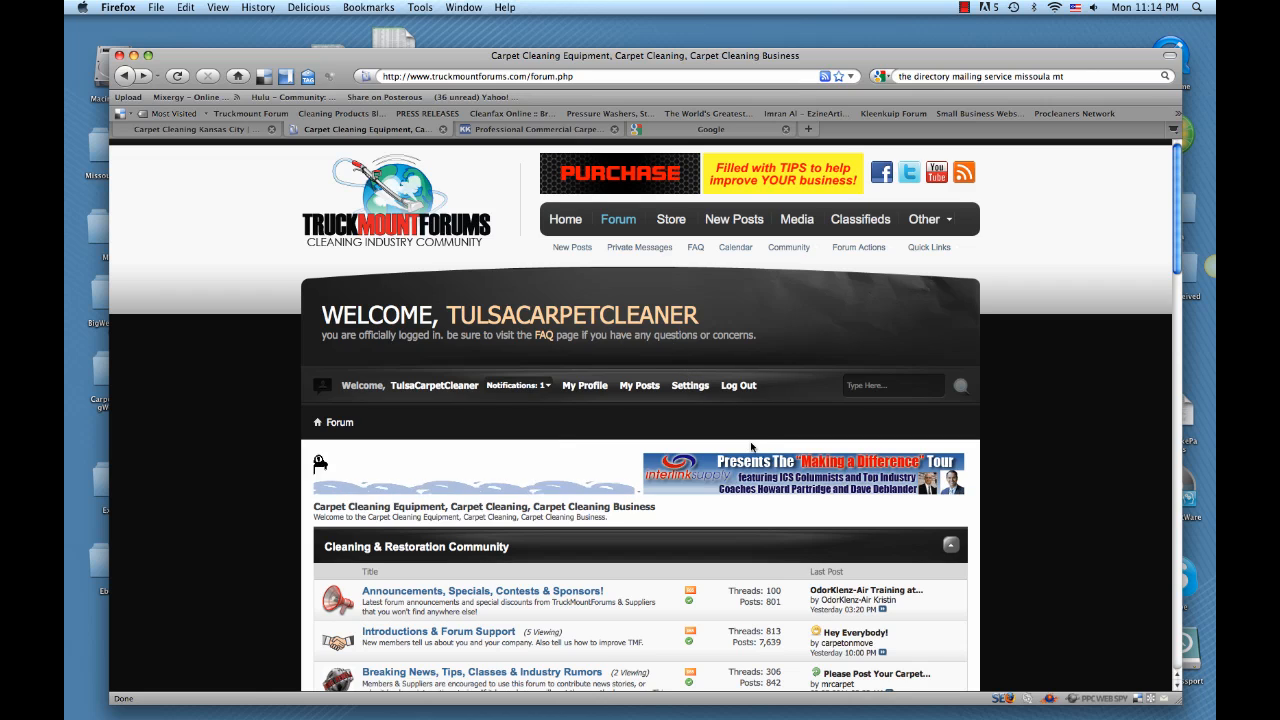
mouse_move(658, 428)
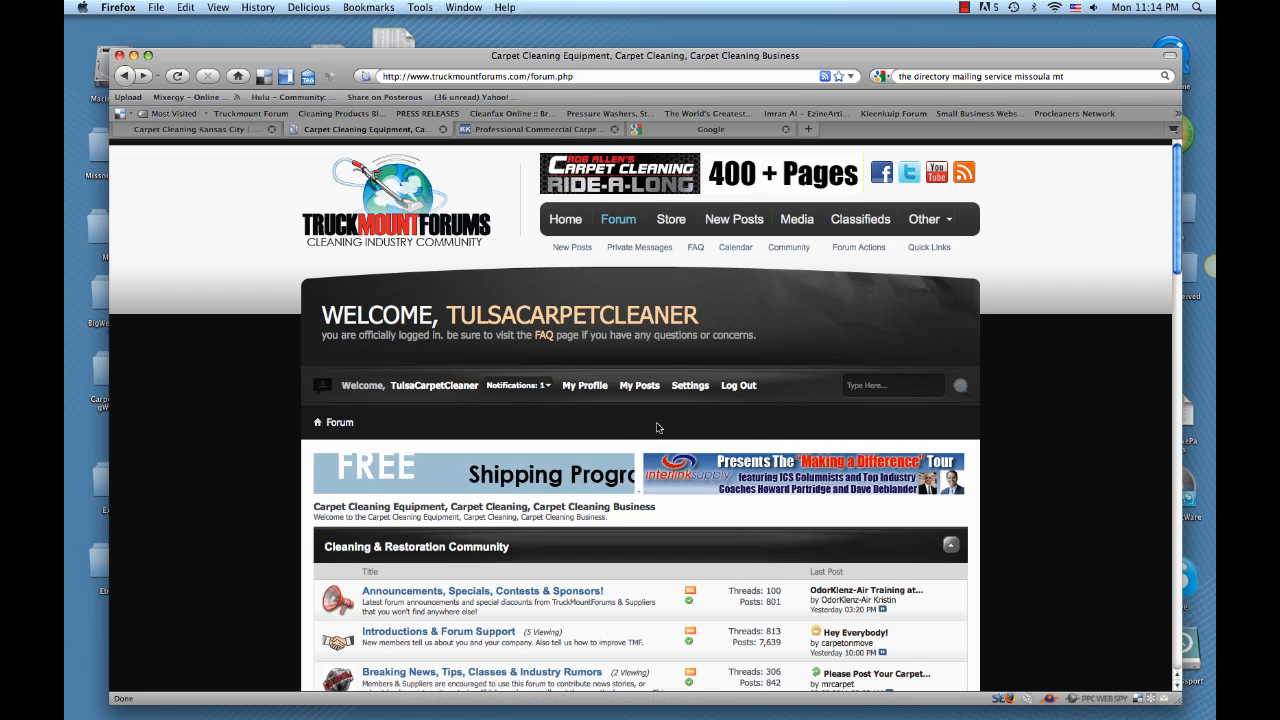
Step: Reach the My Settings section of the TruckMountForums user settings page
click(690, 384)
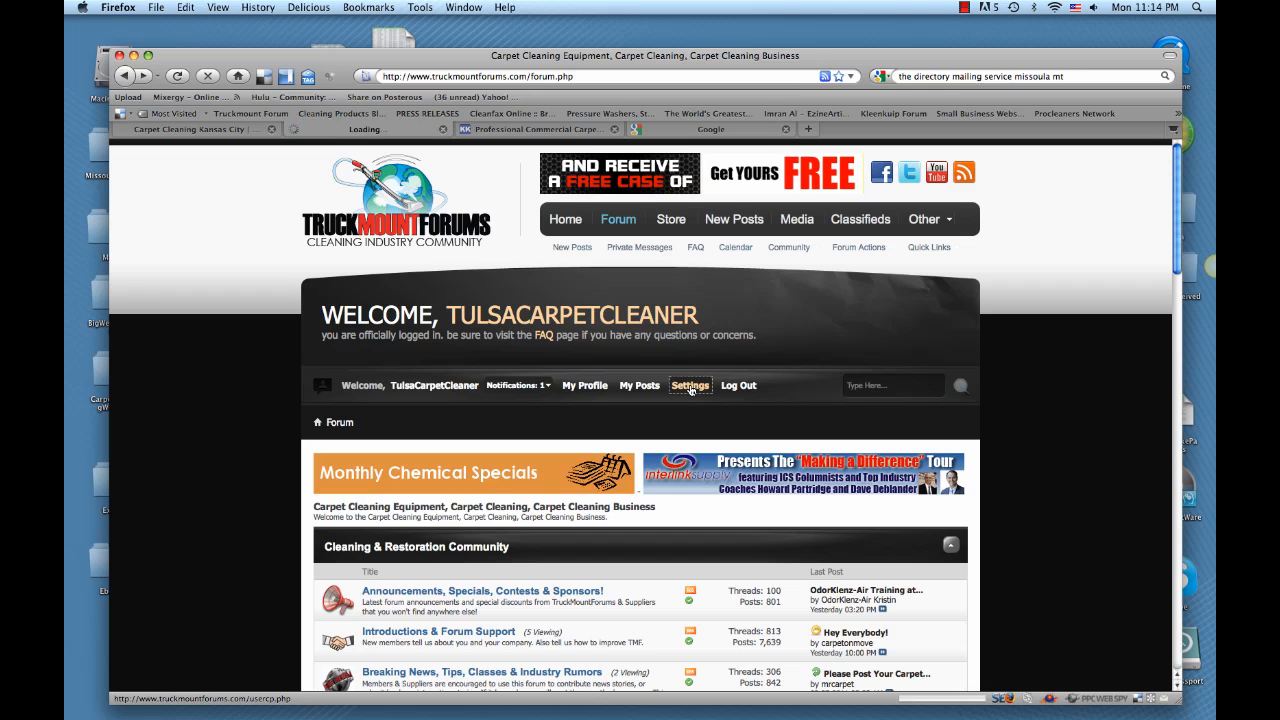
click(688, 384)
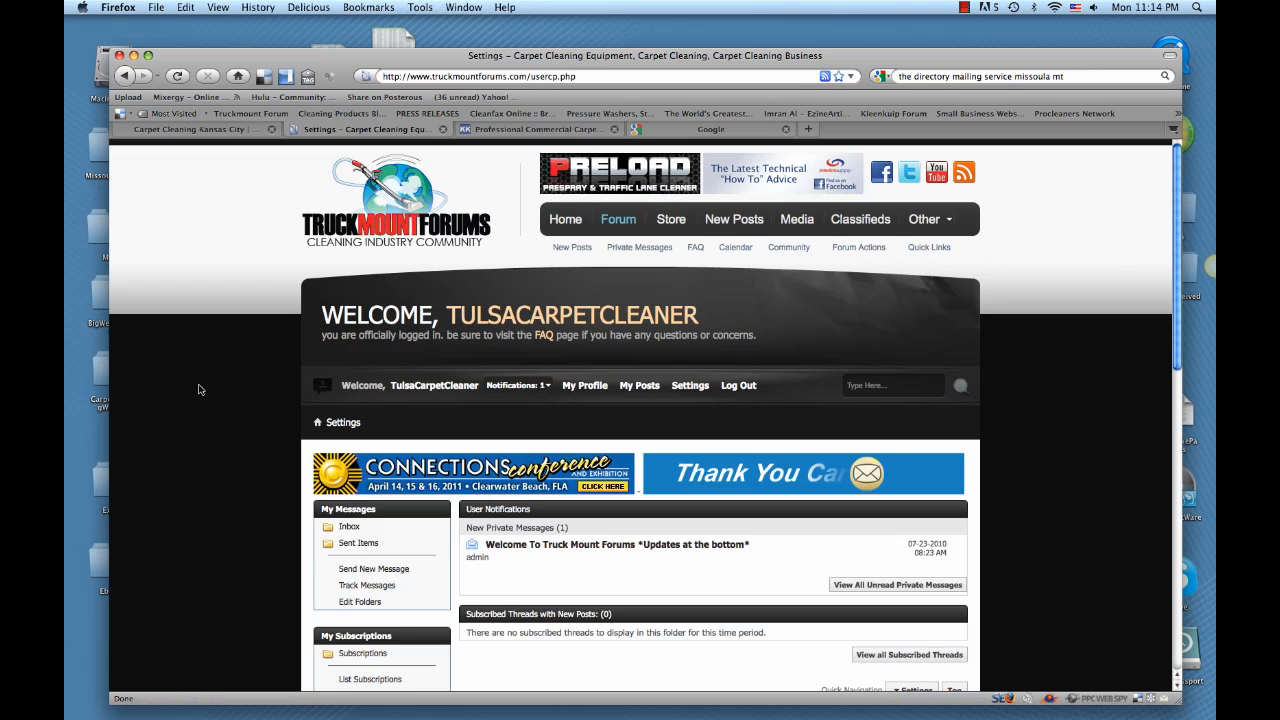
scroll(down, 3)
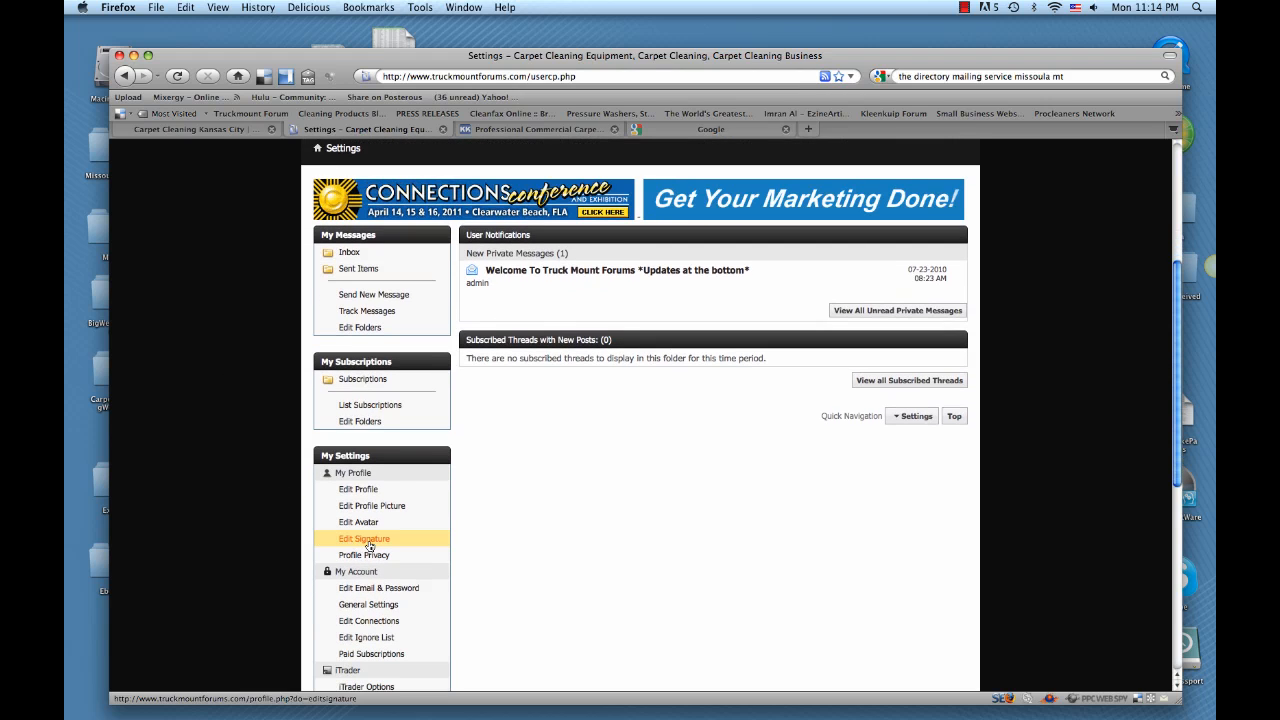
Step: Bring up the Edit Signature editor with the existing Tulsa OK Carpet Cleaning signature
click(362, 538)
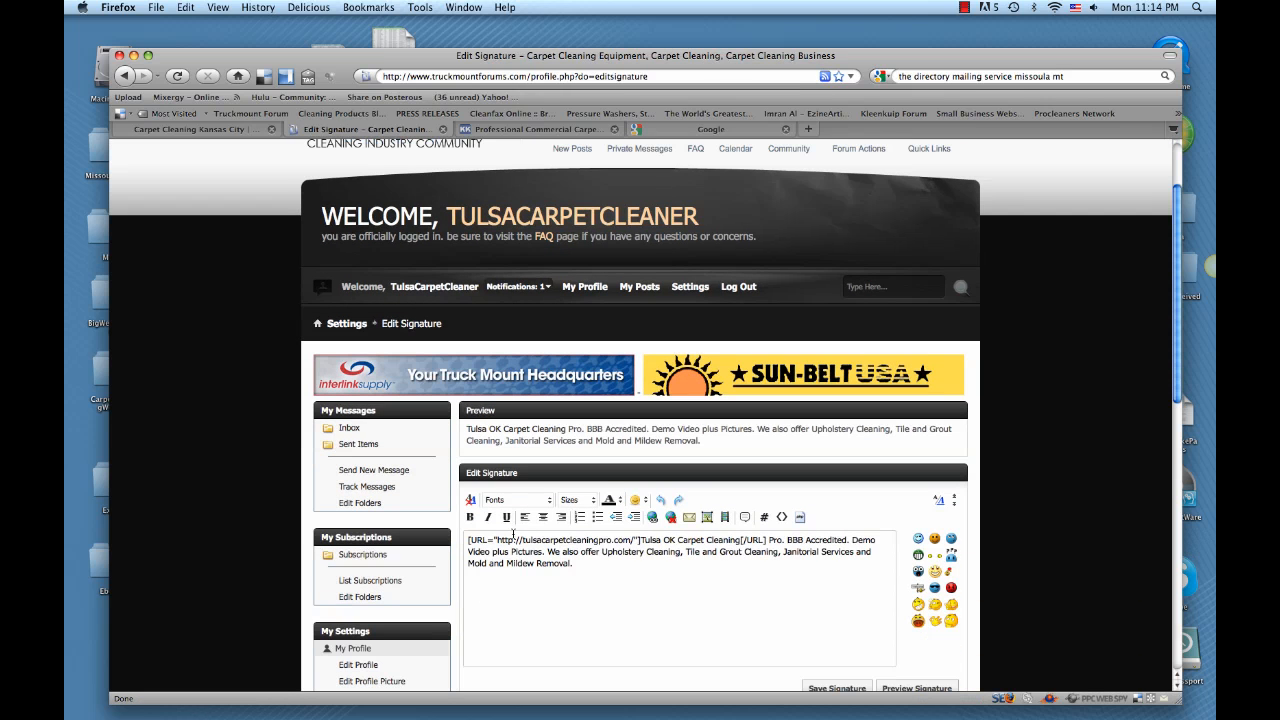
scroll(down, 3)
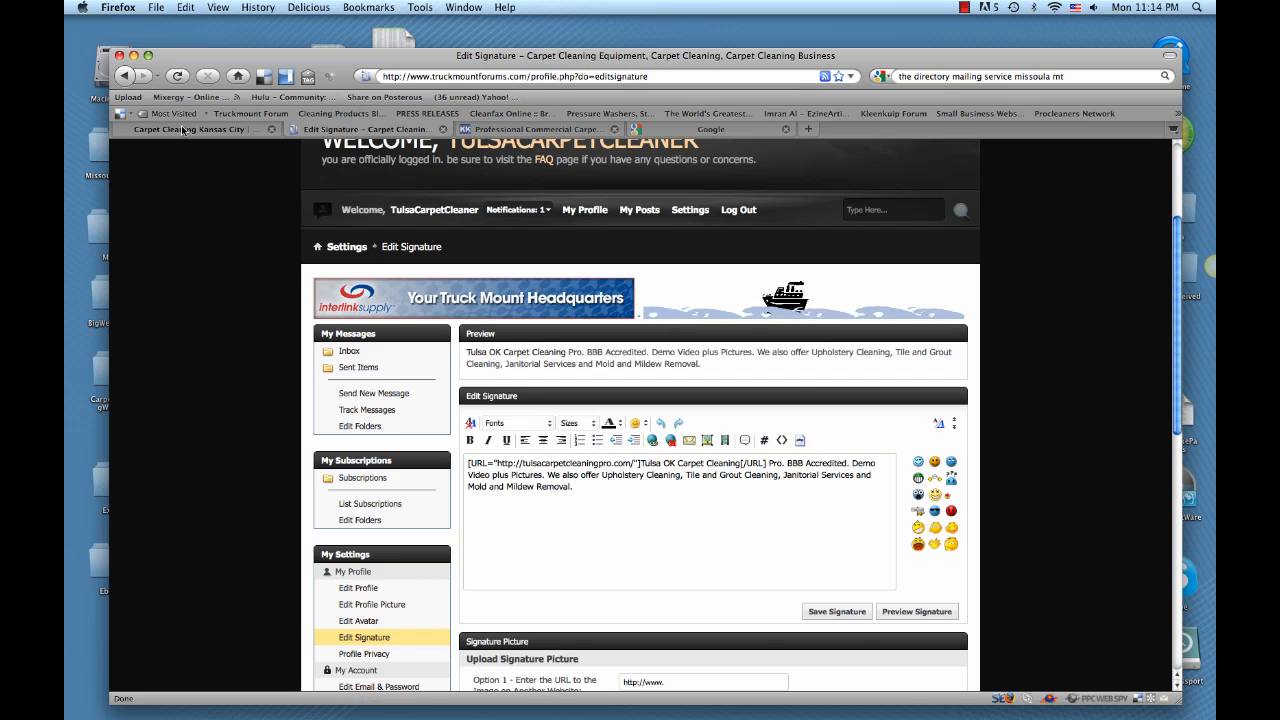
Step: Copy the carpetcleaningkansascity.org address from the website's browser tab for the signature link
click(190, 128)
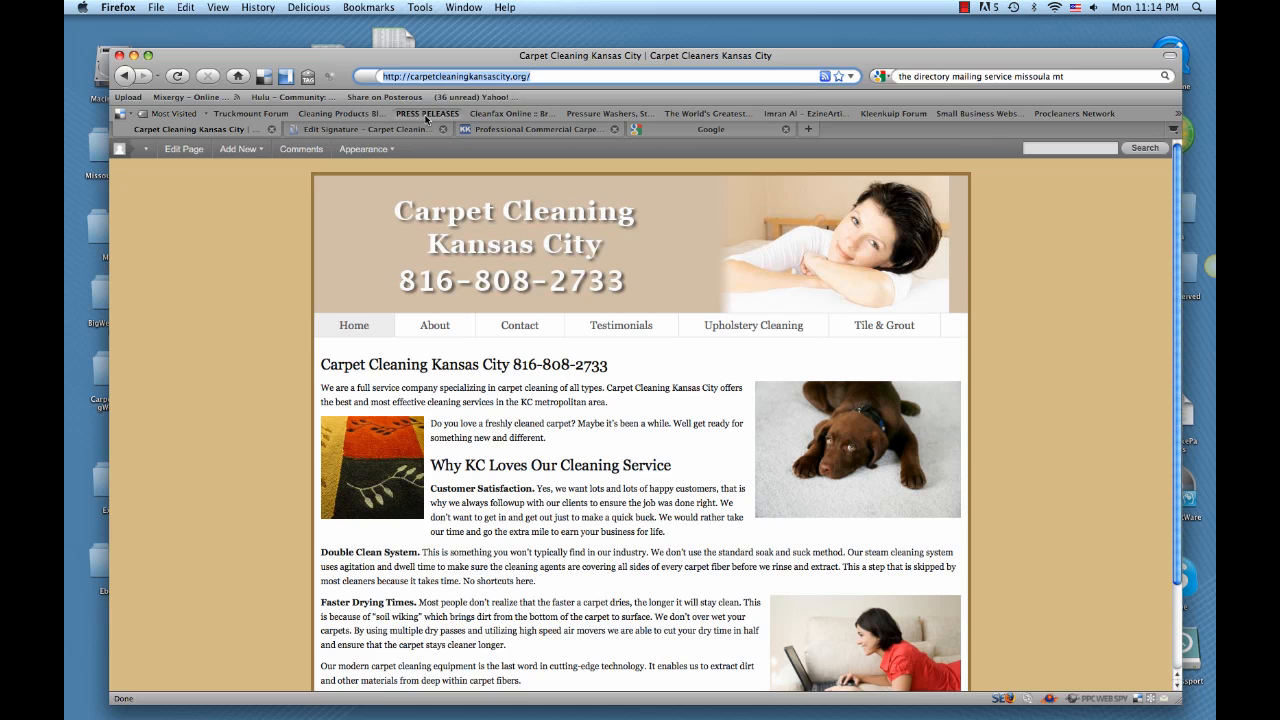
click(350, 128)
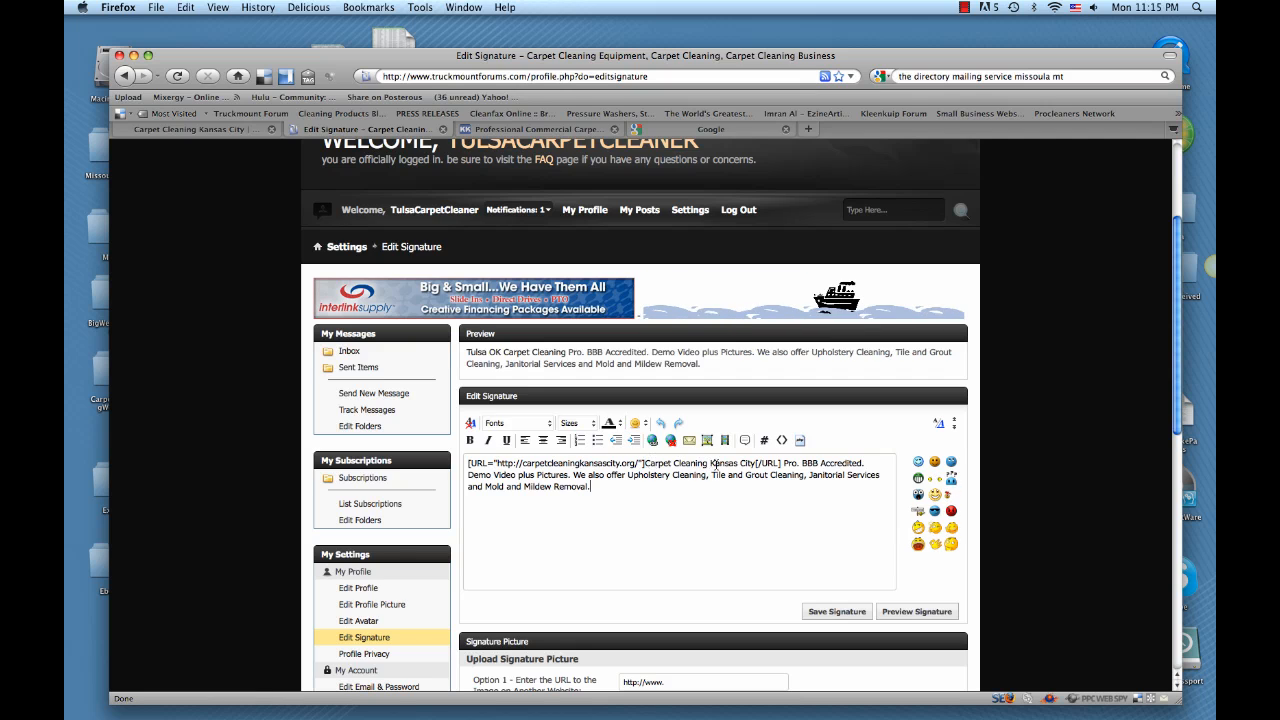
mouse_move(674, 506)
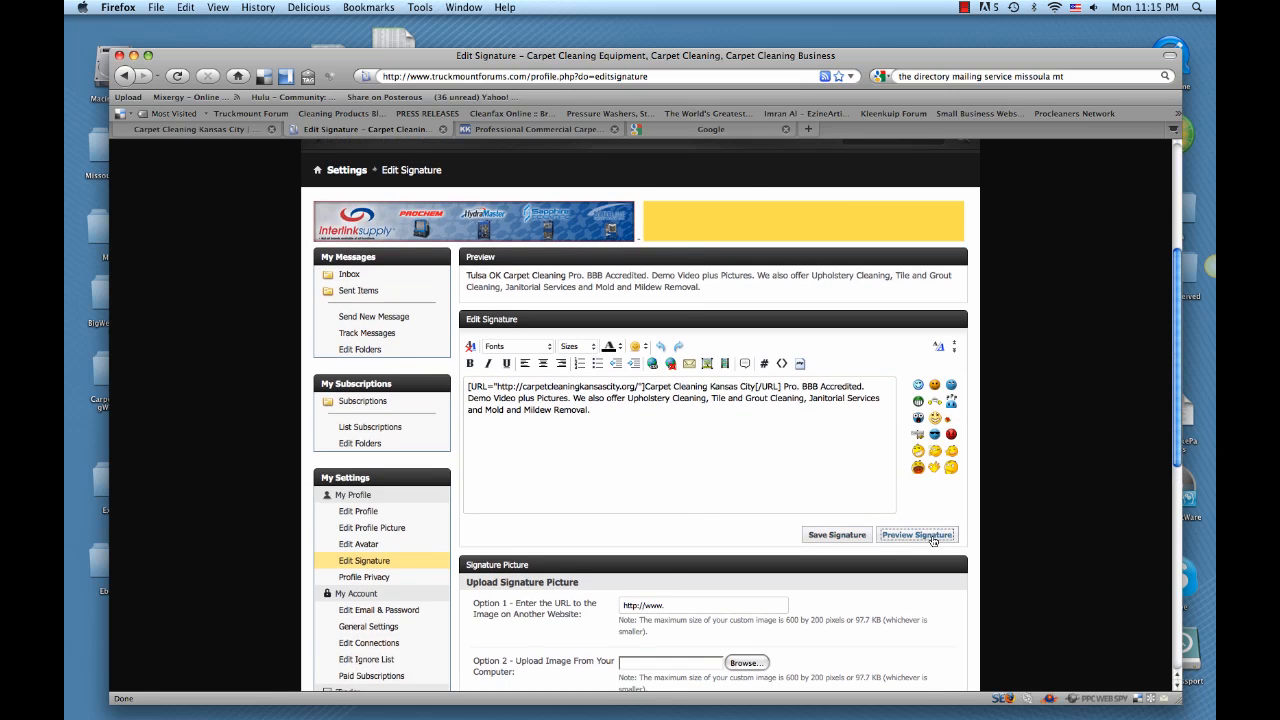
Step: Preview the signature now reading 'Carpet Cleaning Kansas City Pro. BBB Accredited…'
click(916, 534)
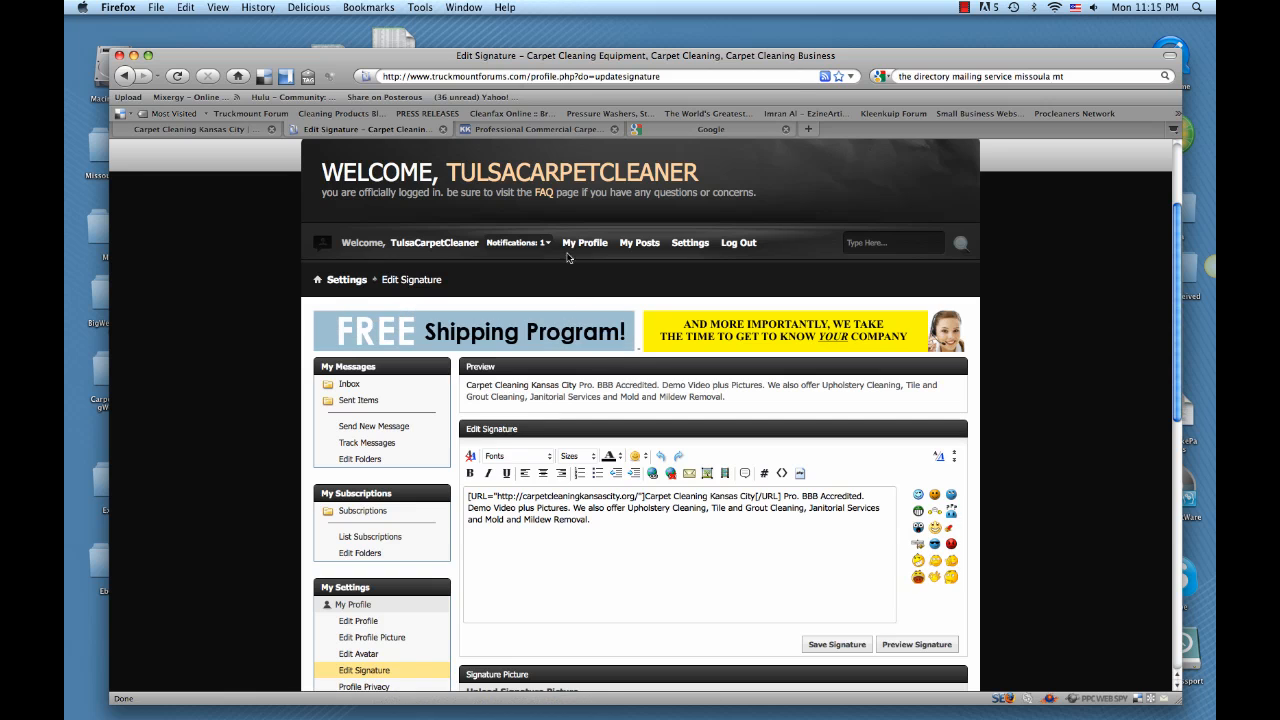
Step: From the KleenKuip forum, enter the Member Control Panel and start Edit Profile
click(540, 128)
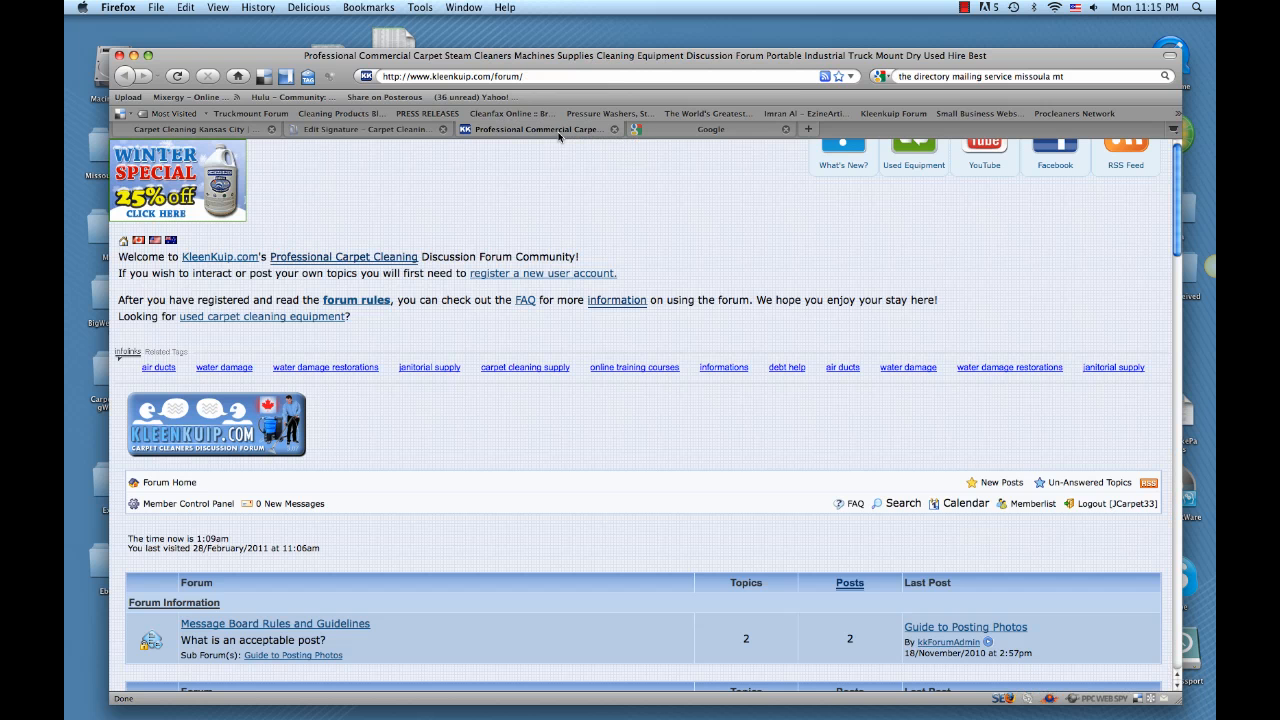
mouse_move(616, 316)
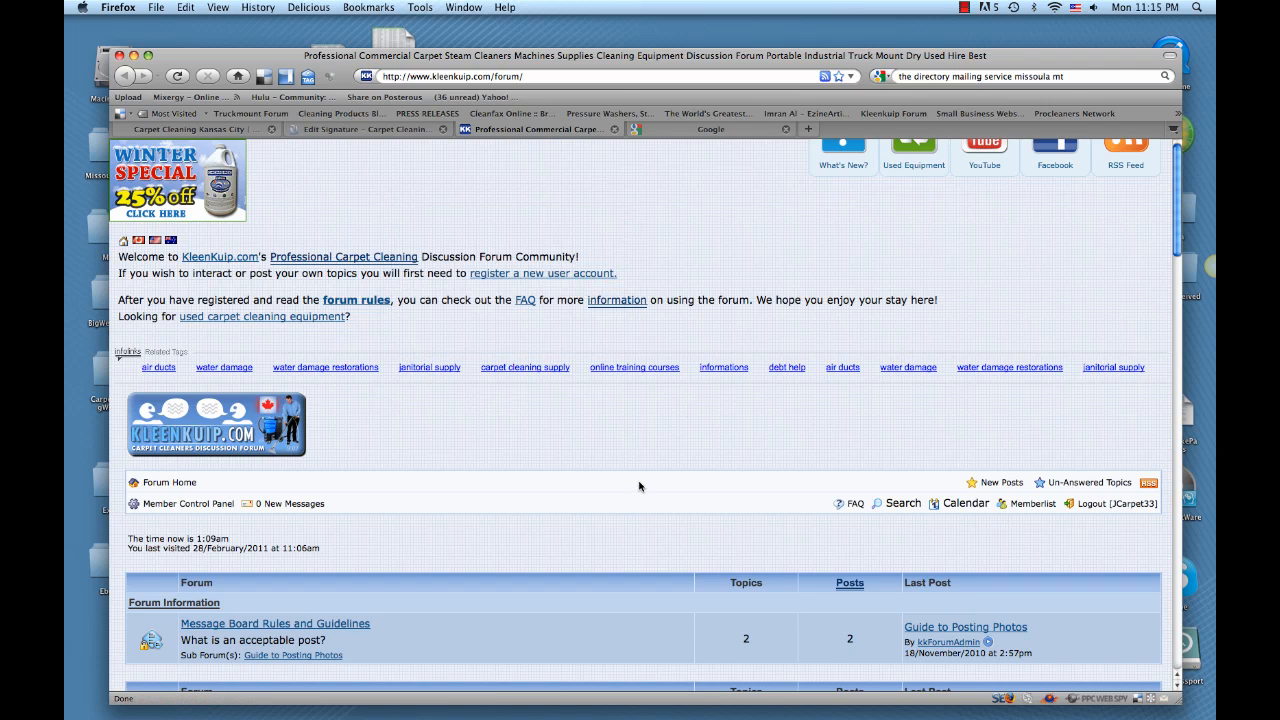
scroll(down, 3)
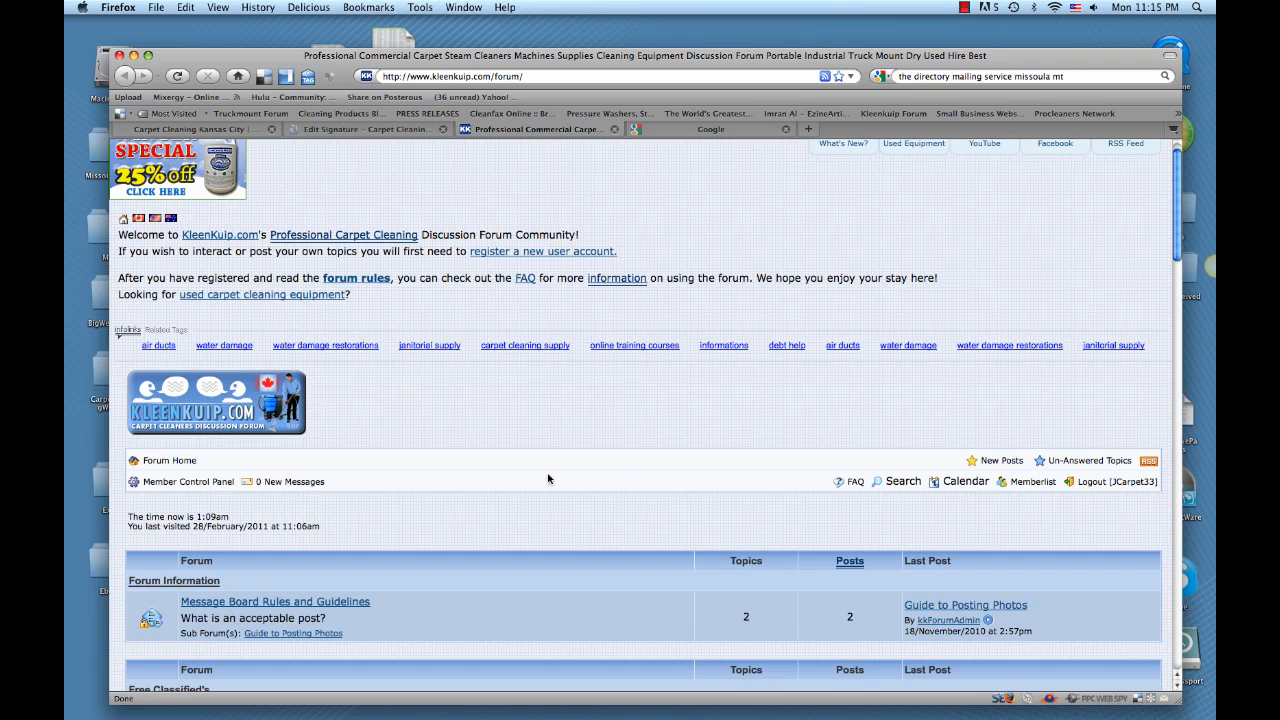
mouse_move(176, 486)
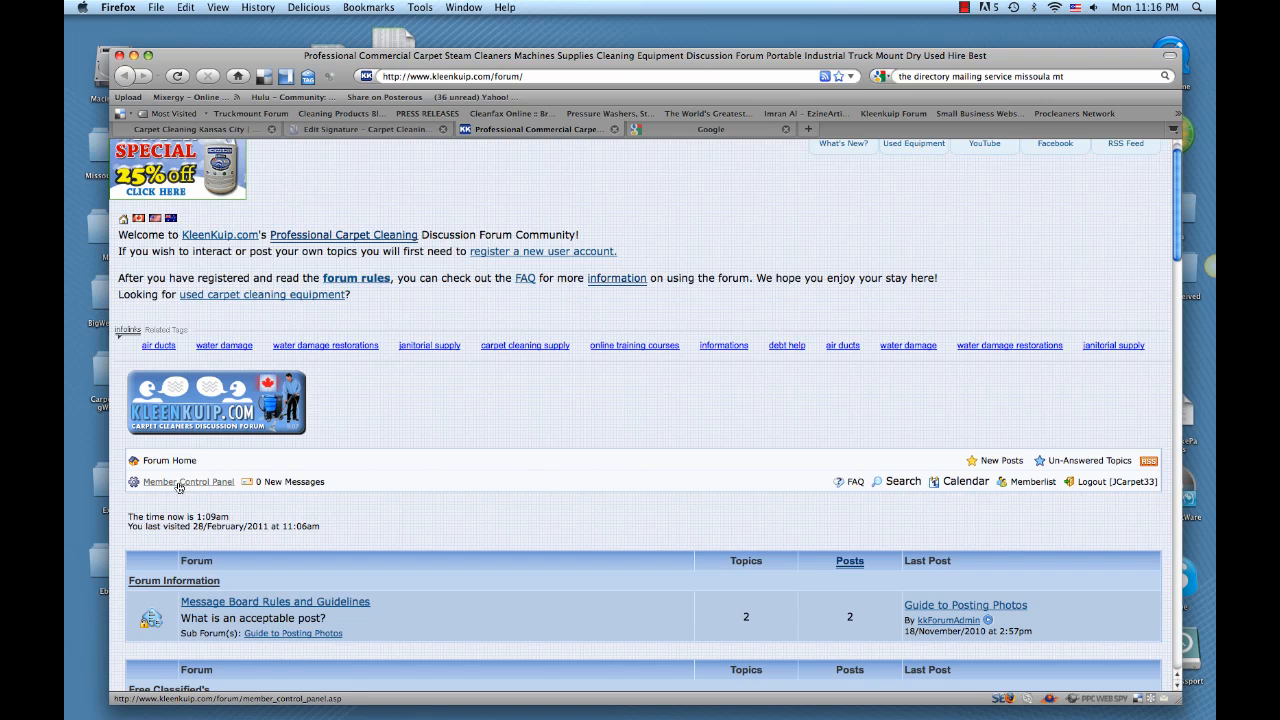
click(192, 480)
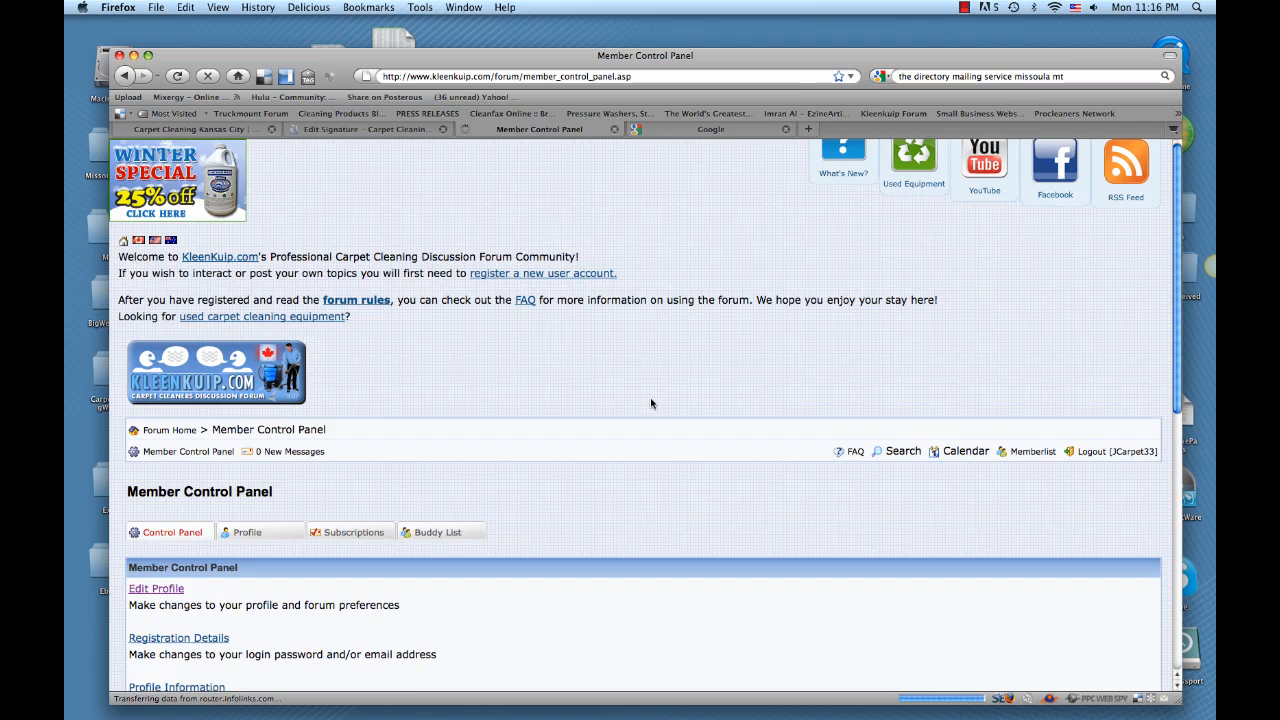
scroll(down, 3)
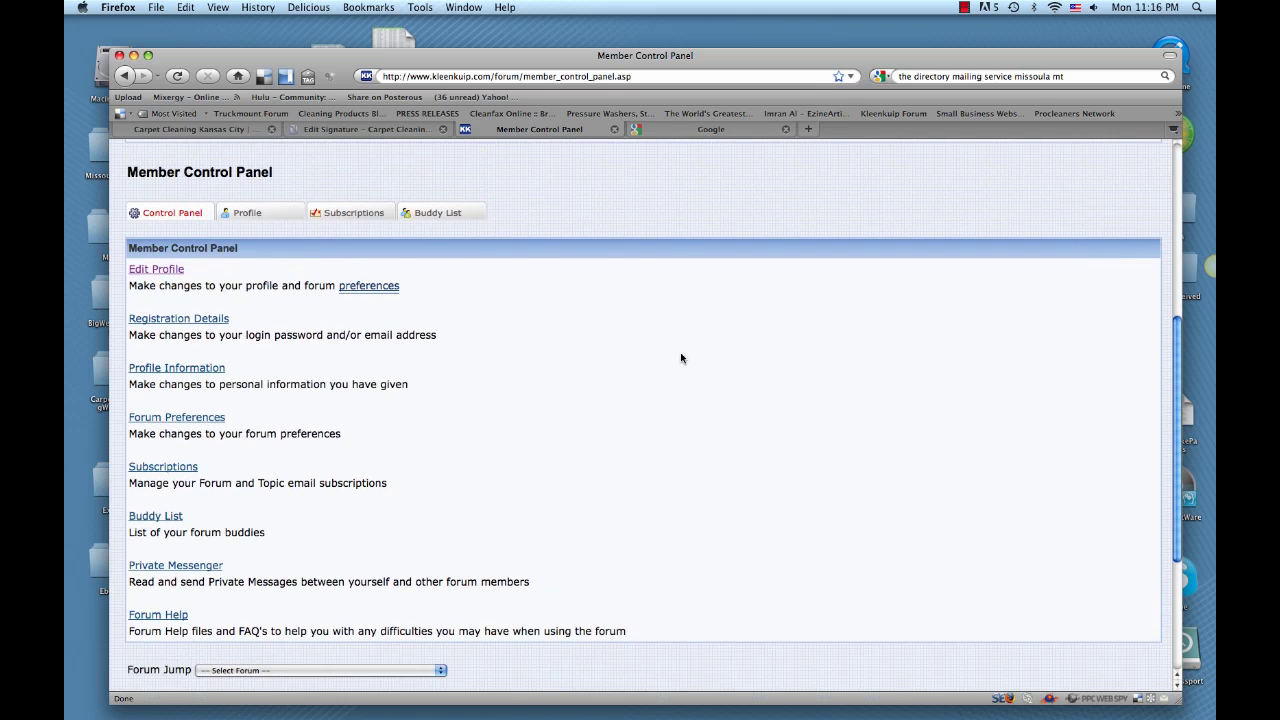
click(156, 268)
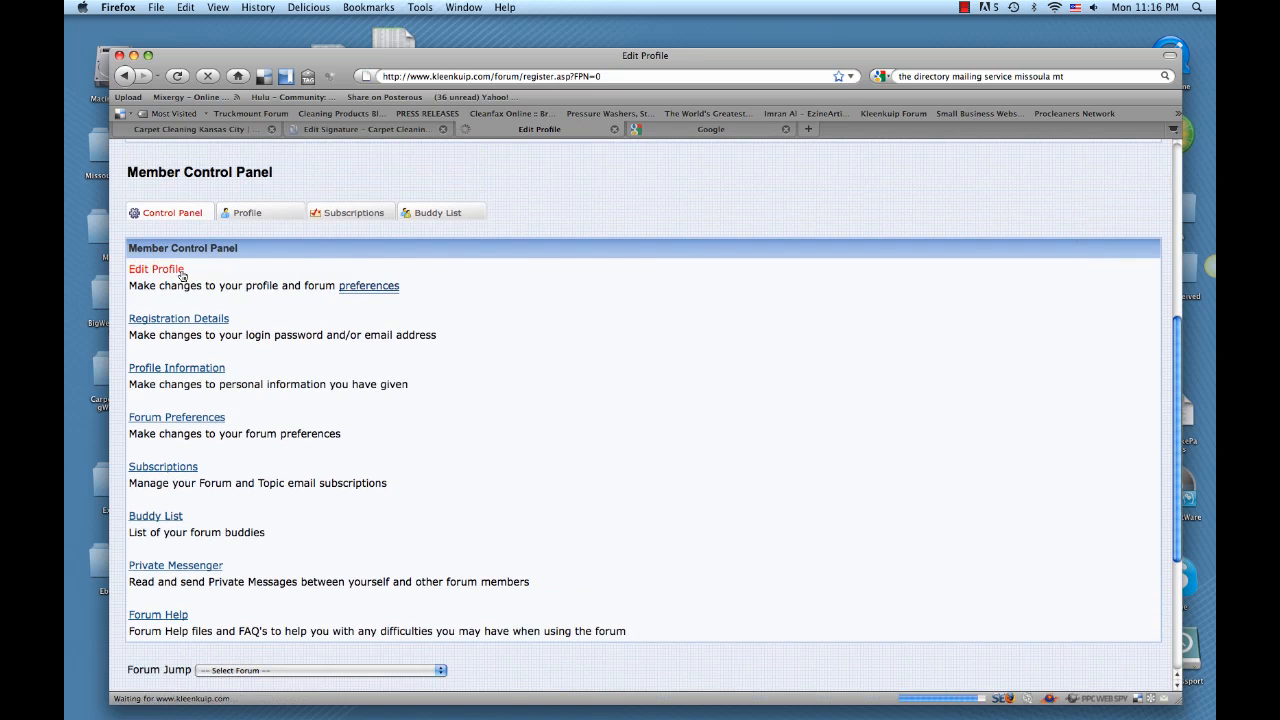
Step: Show the BBcodes reference popup beside the empty Signature field on Edit Profile
click(156, 268)
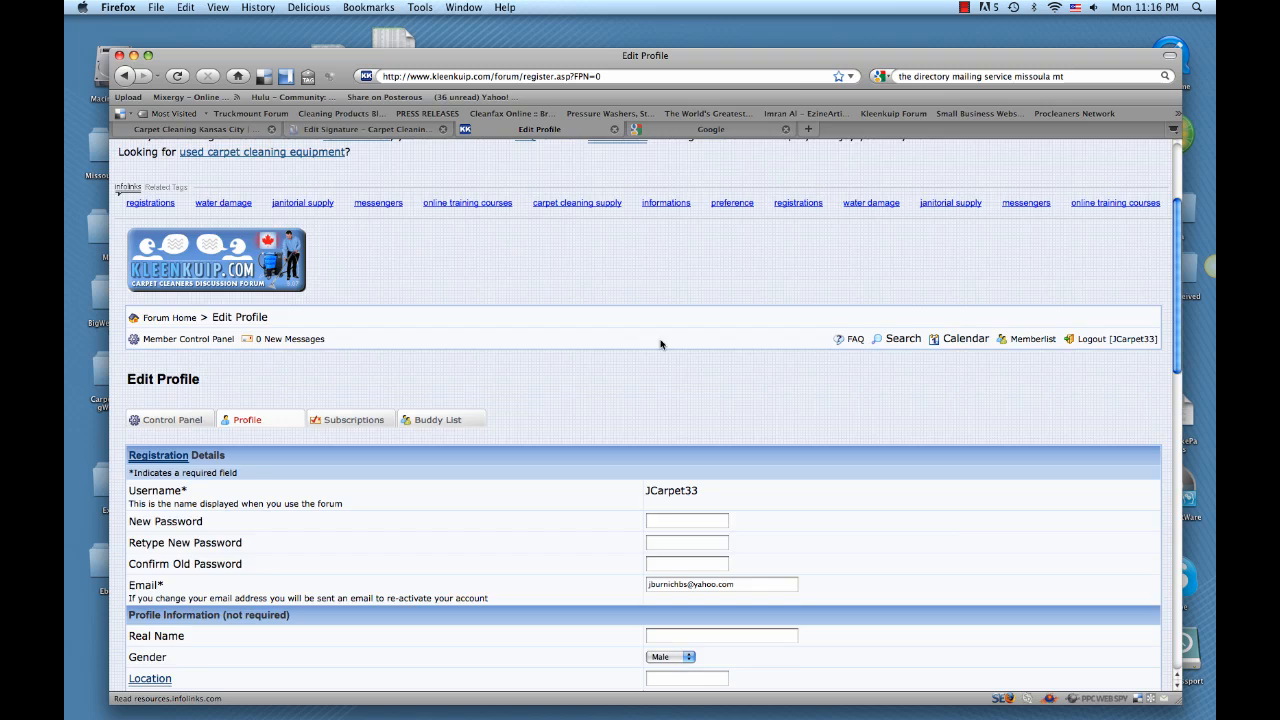
scroll(down, 3)
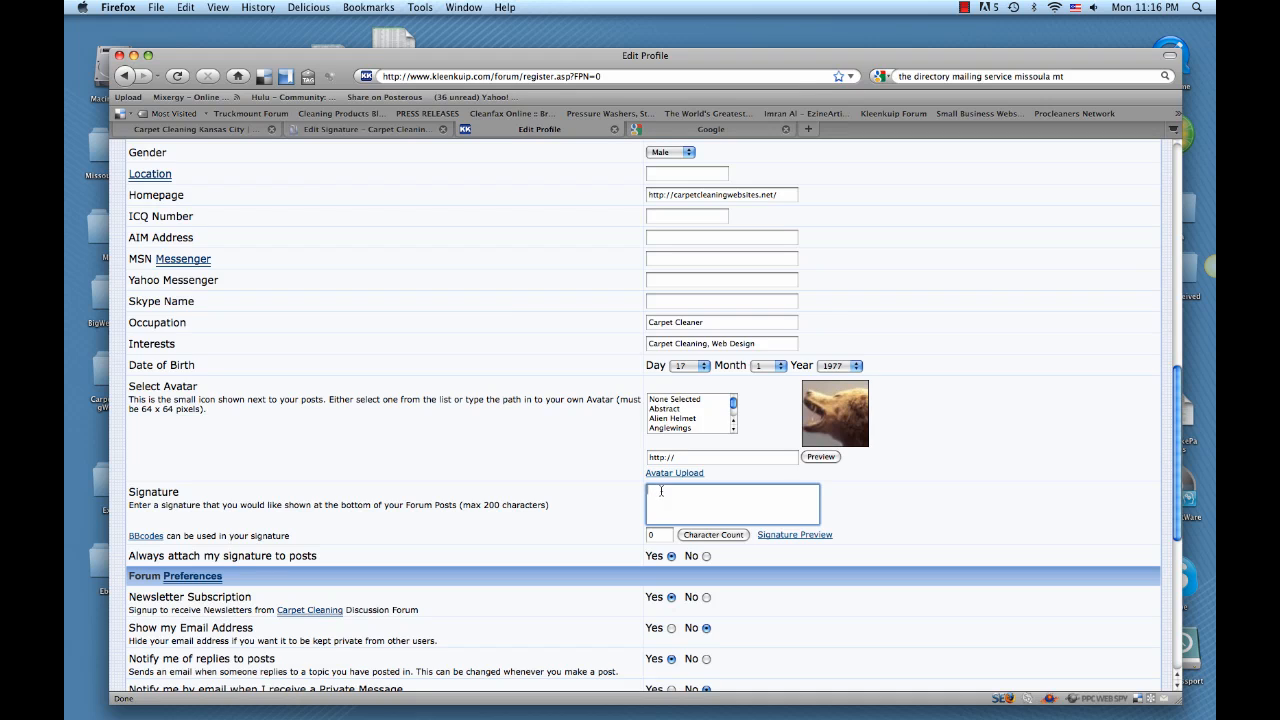
mouse_move(144, 538)
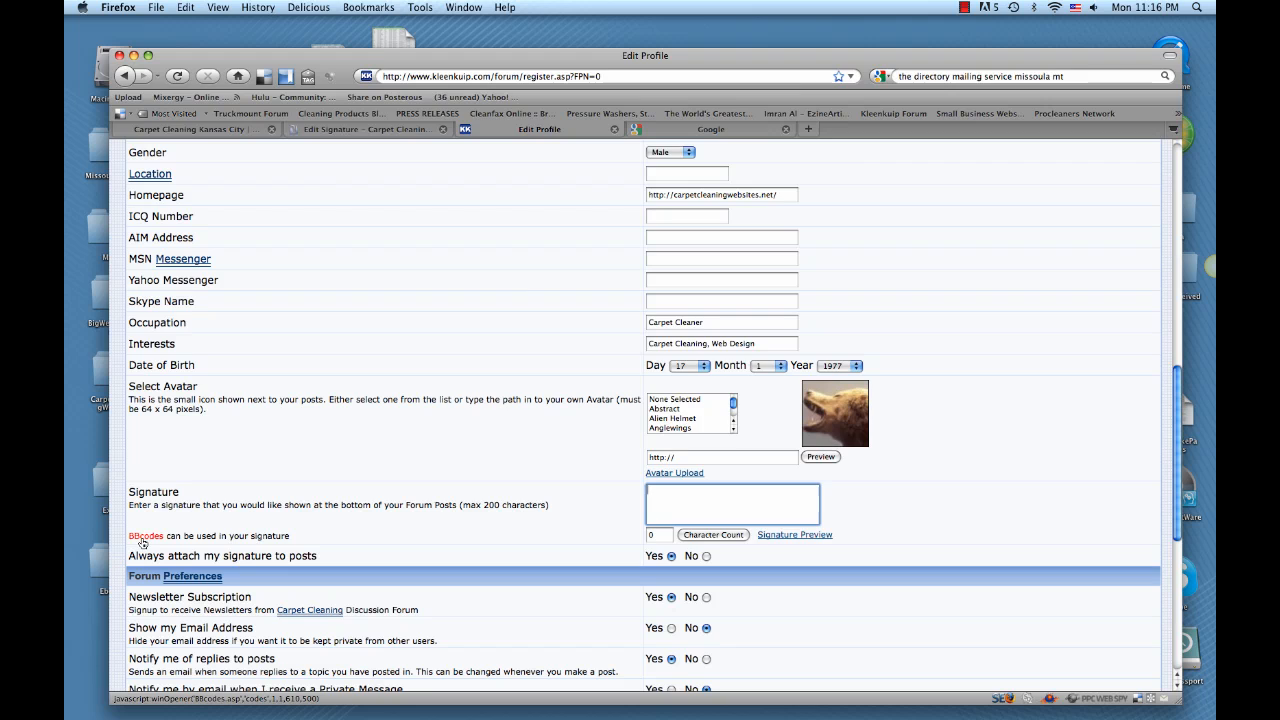
click(144, 536)
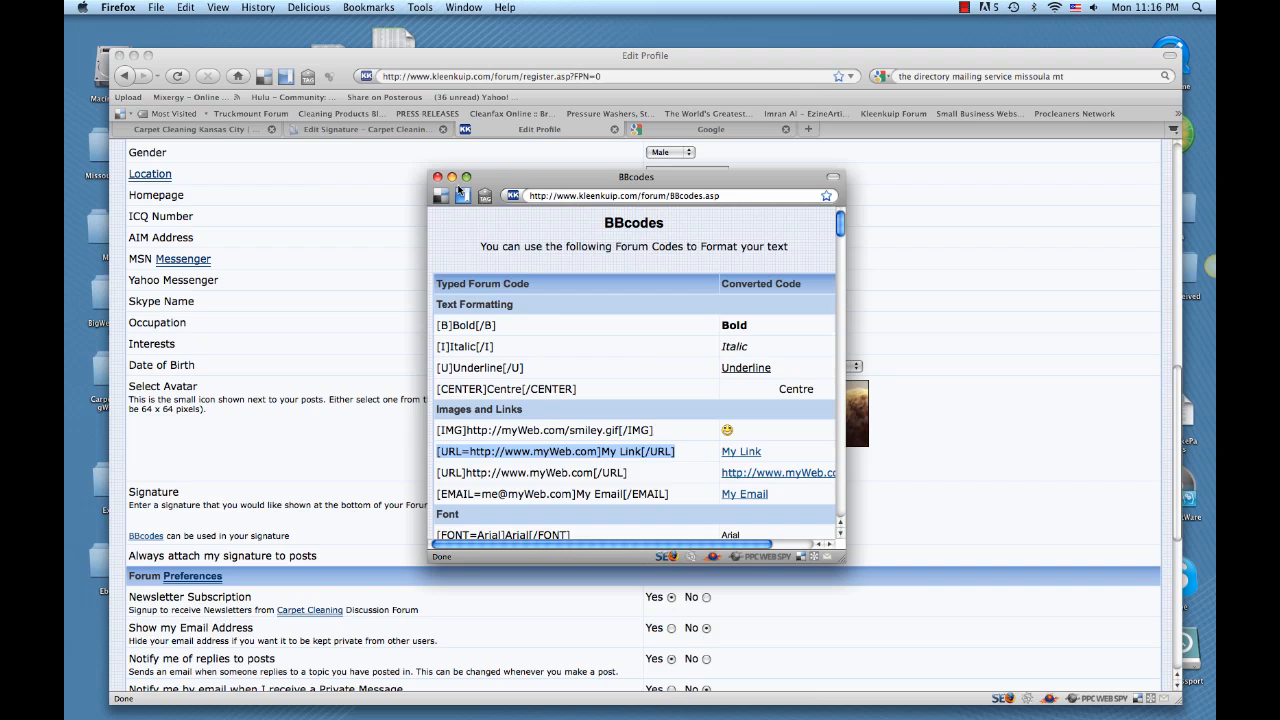
Step: Enter a [URL] BBCode linking carpetcleaningkansascity.org with 'carpet cleaning kansas city' anchor text
click(438, 176)
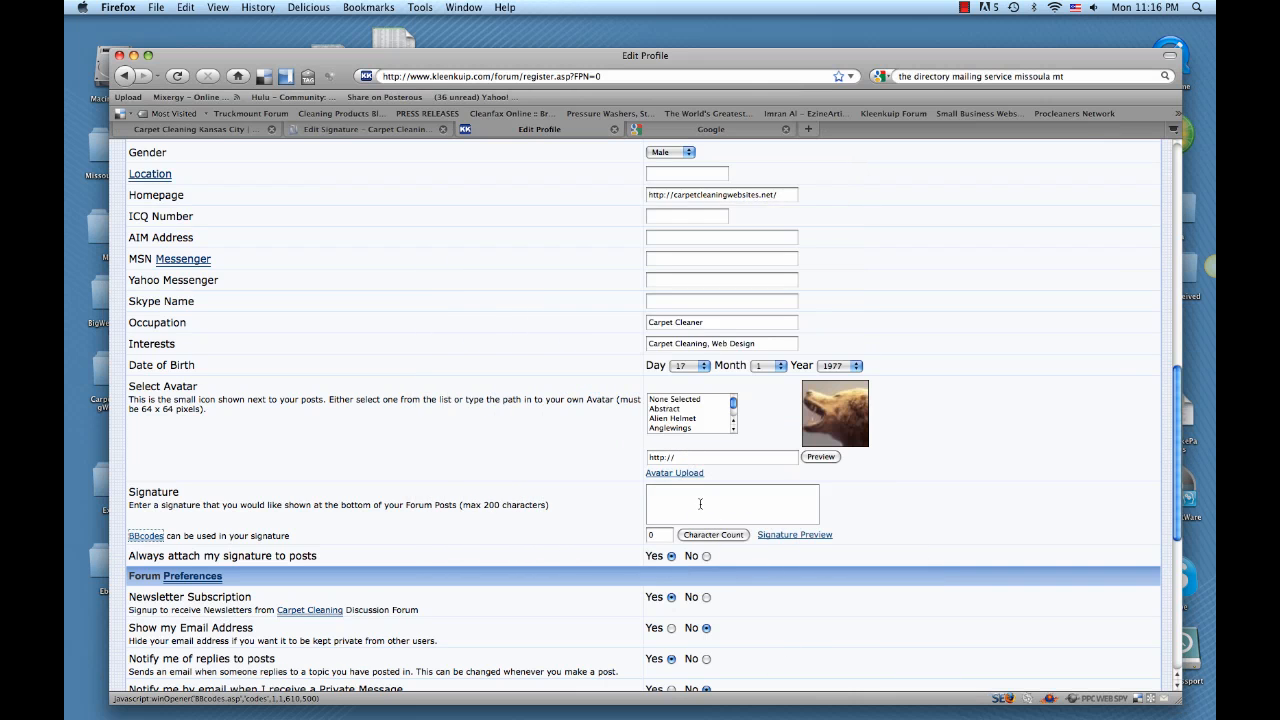
text([URL=http://www.myWeb.com]MyLink[/URL])
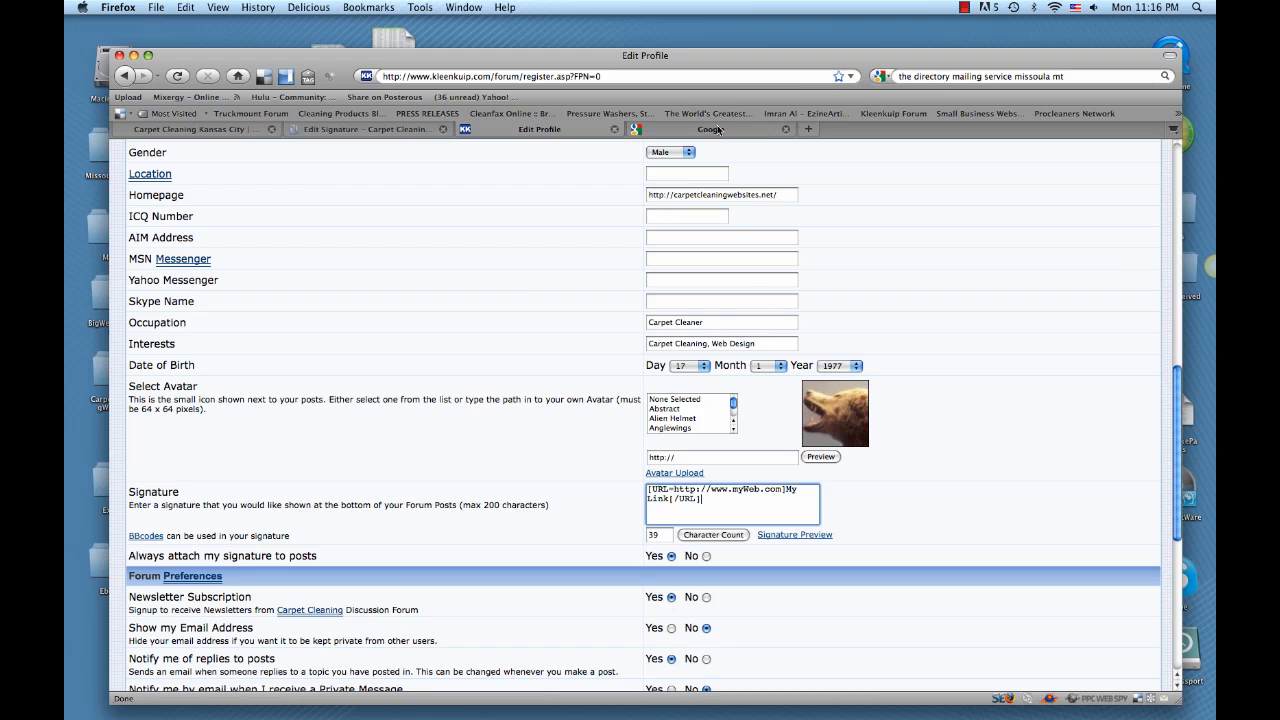
click(200, 128)
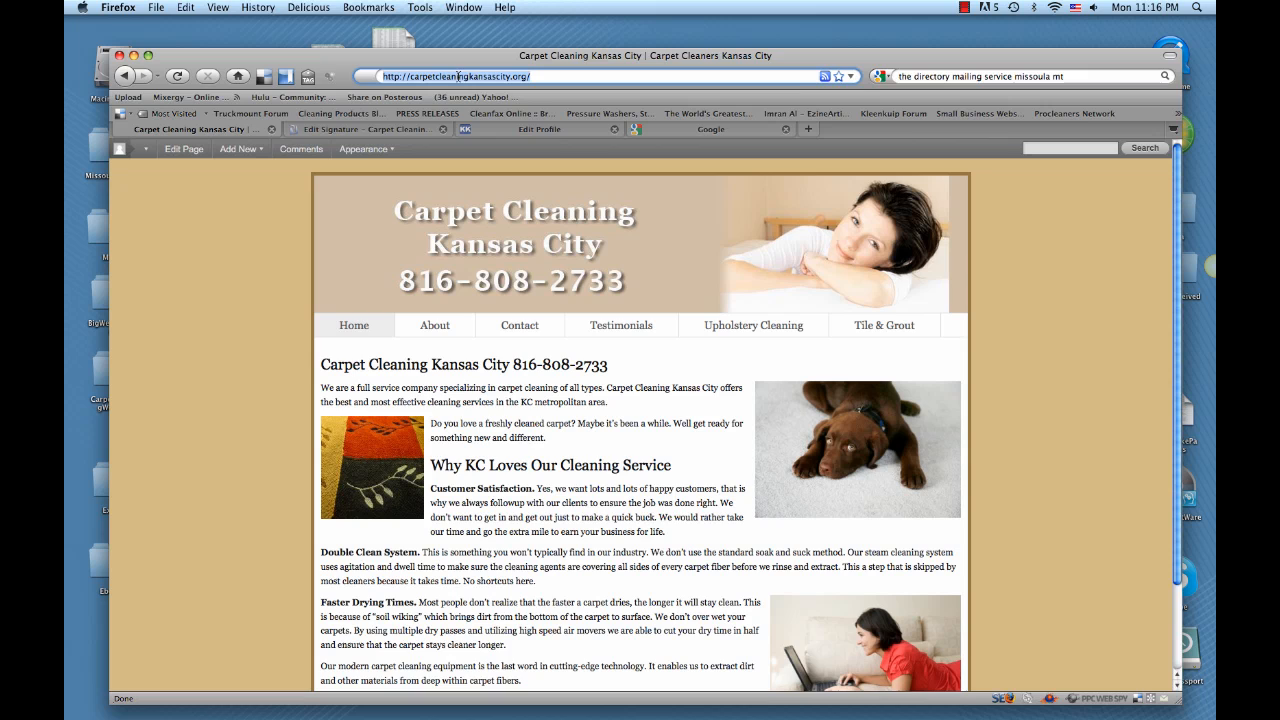
click(536, 128)
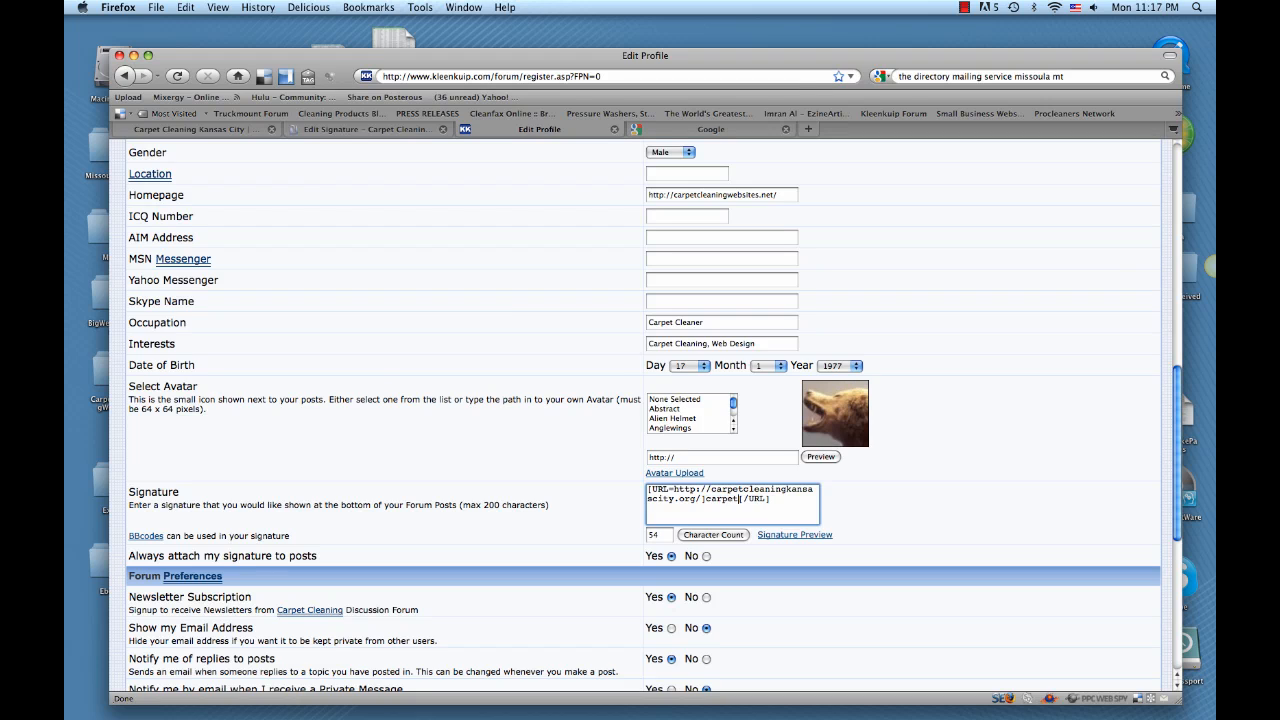
text(cleaning kansas city)
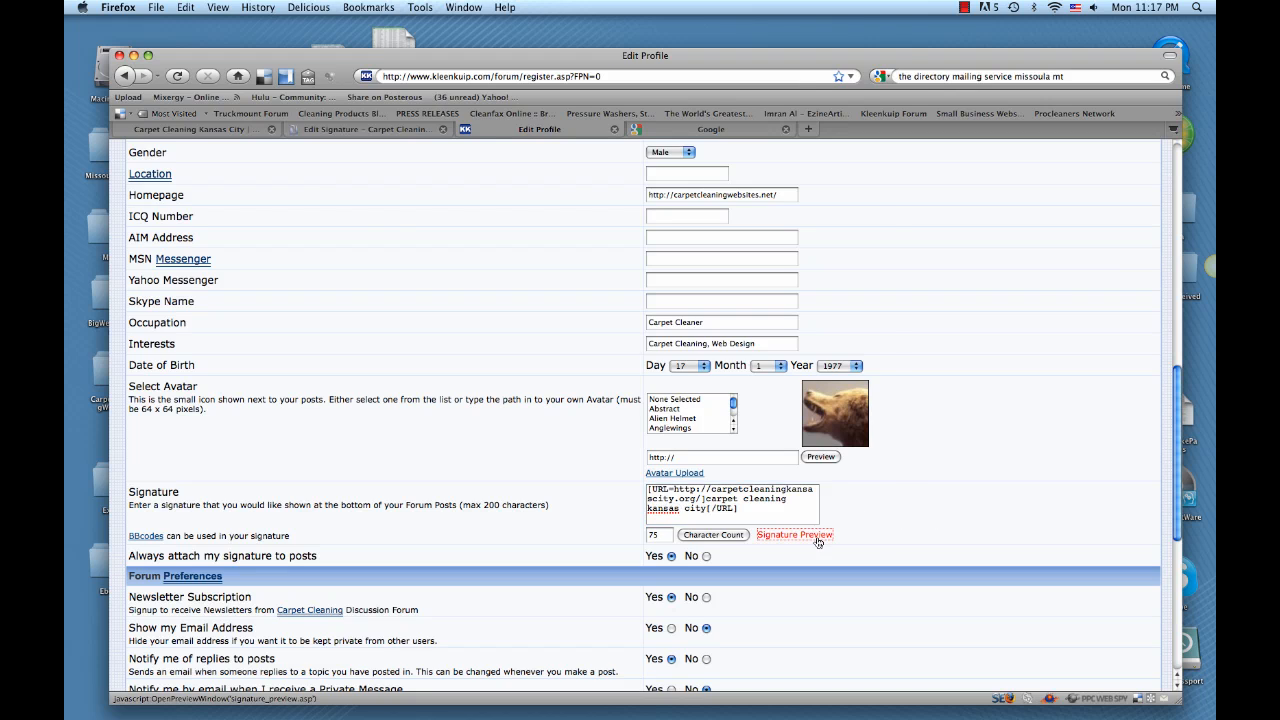
Step: Preview the KleenKuip signature showing the 'carpet cleaning kansas city' link
click(794, 536)
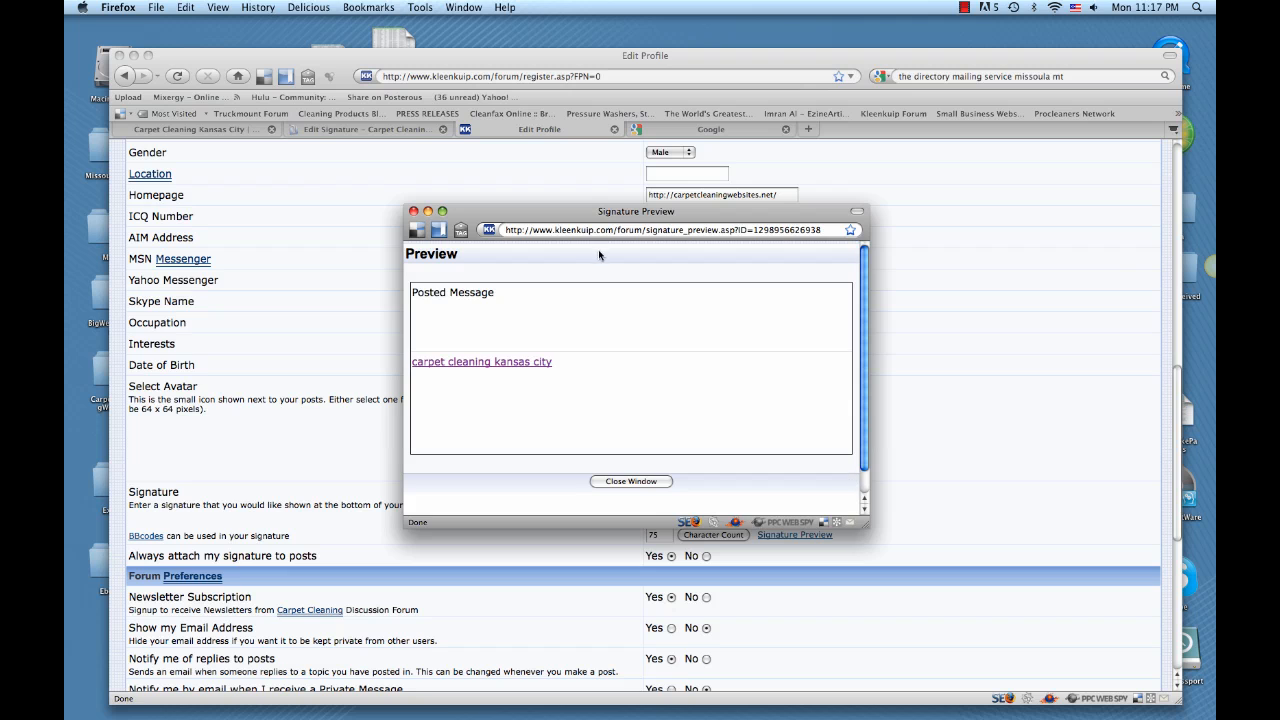
mouse_move(478, 362)
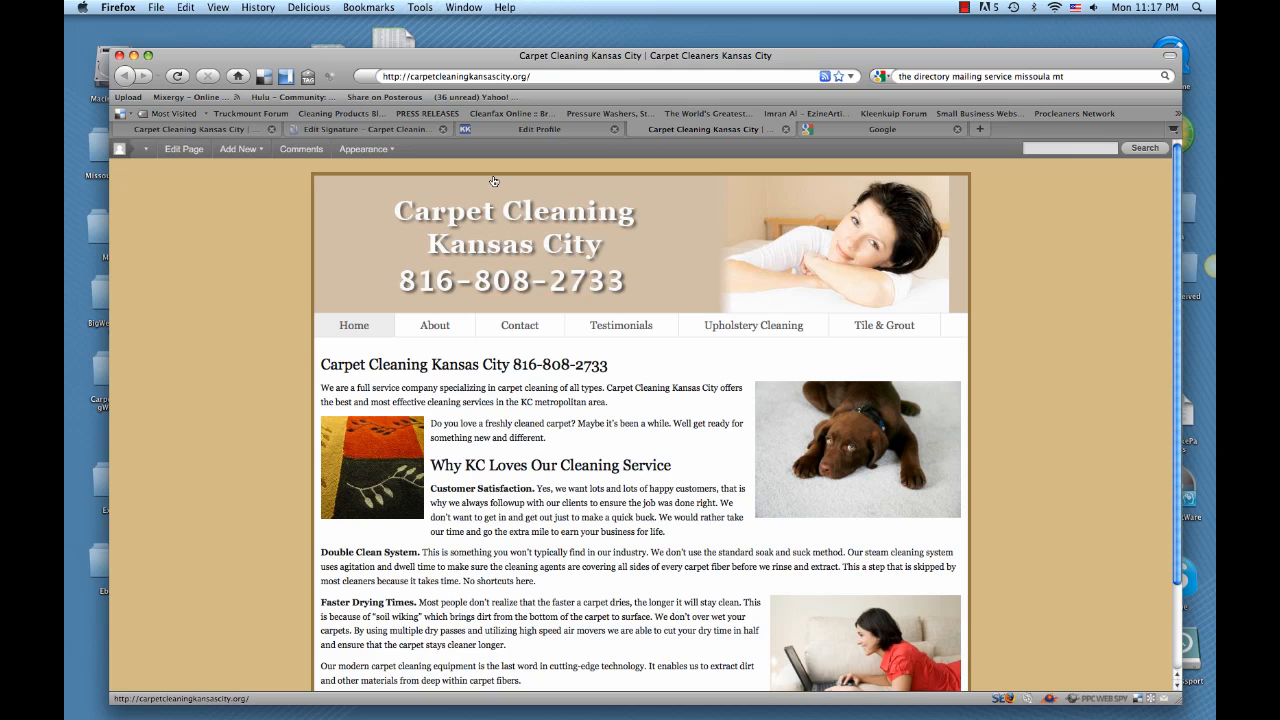
mouse_move(498, 180)
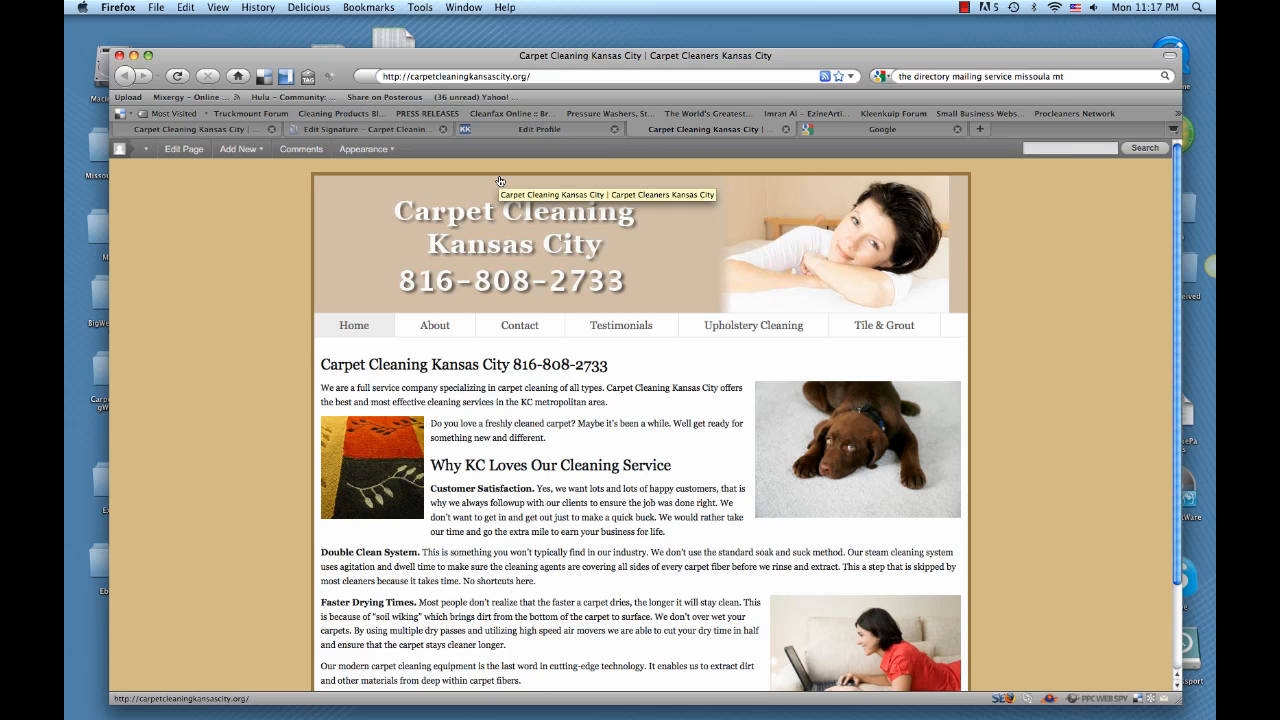